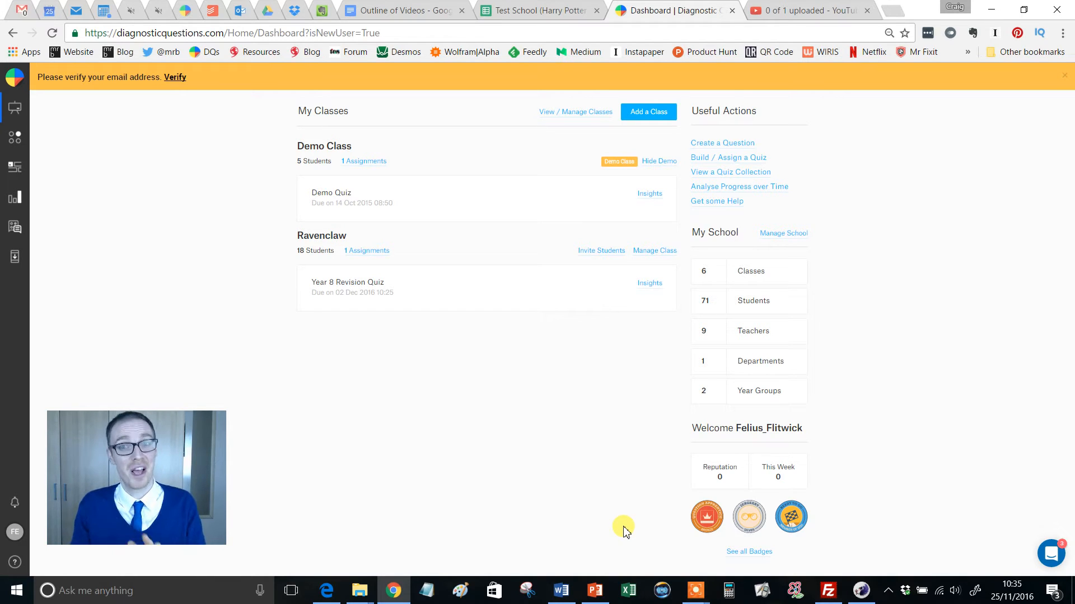
mouse_move(14, 137)
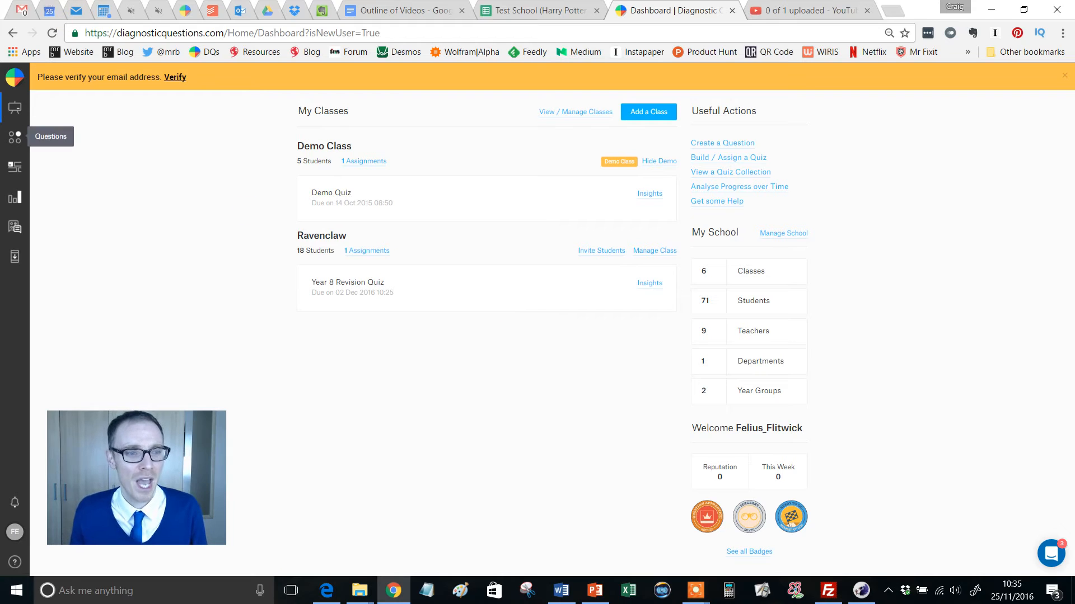
Open the Questions library from the teacher dashboard sidebar
left_click(15, 137)
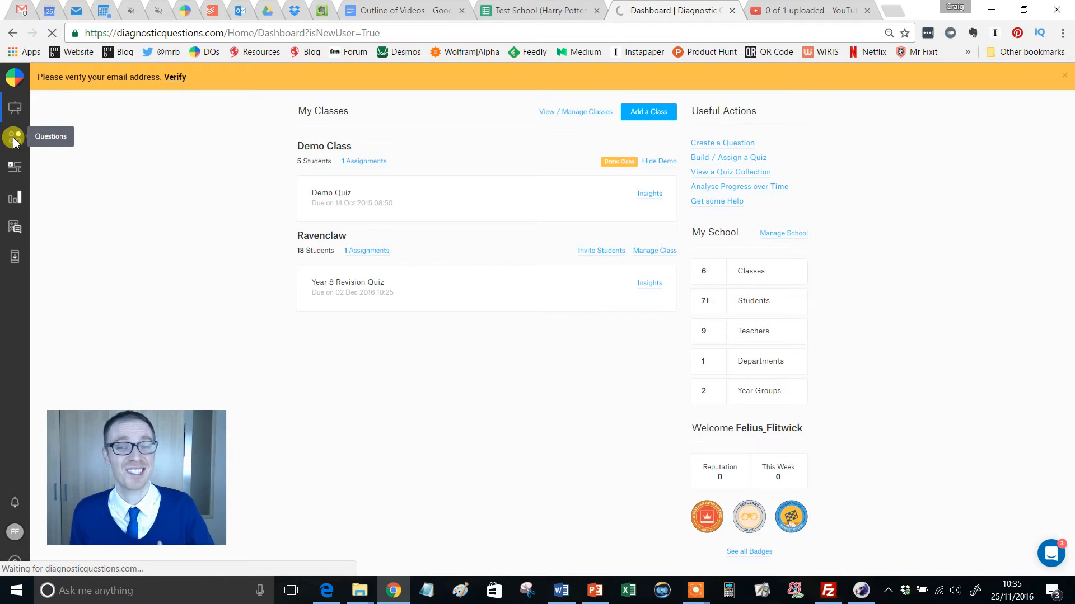
left_click(13, 135)
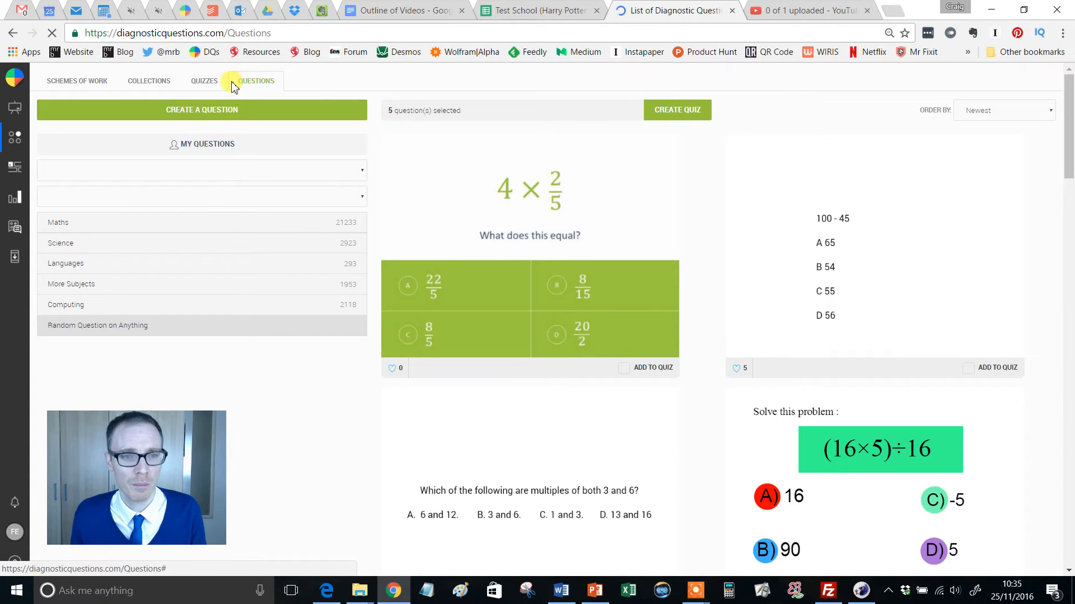
Switch to the Quizzes library and open the Year 8 Revision Quiz page
left_click(203, 80)
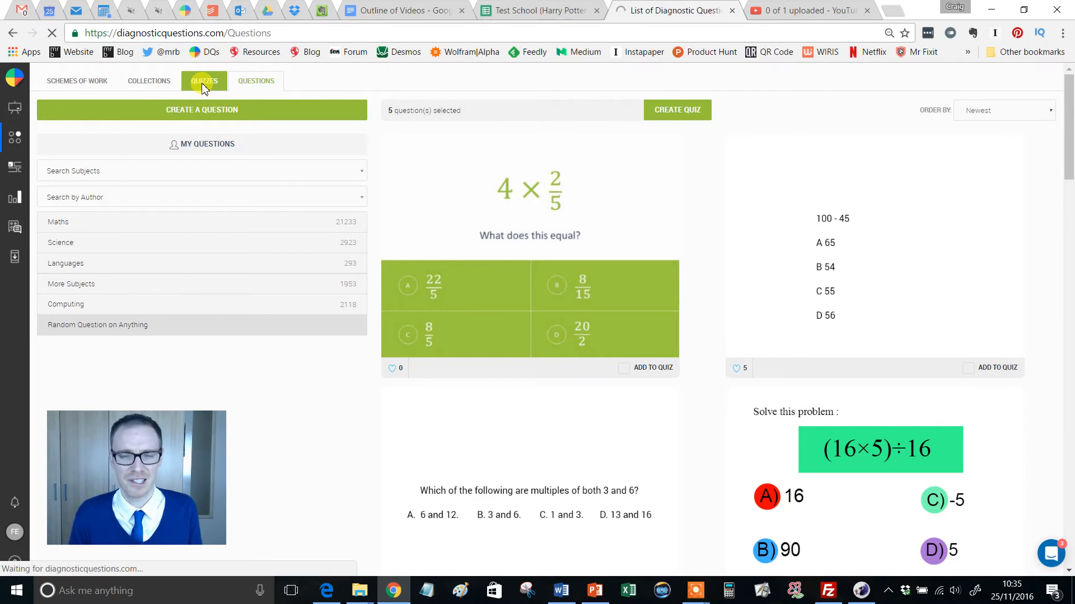
left_click(204, 81)
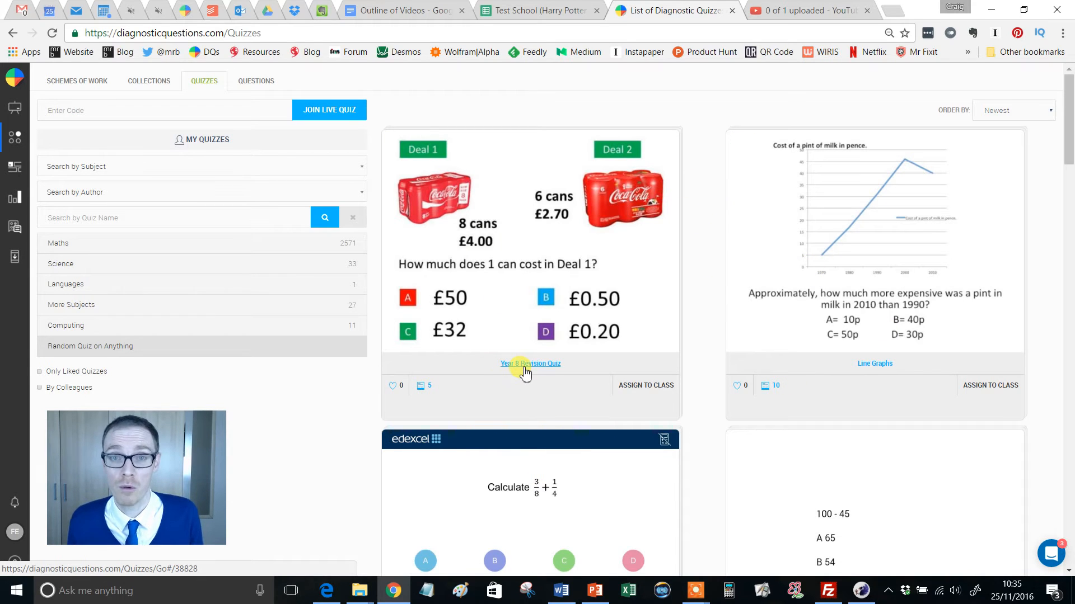
left_click(529, 362)
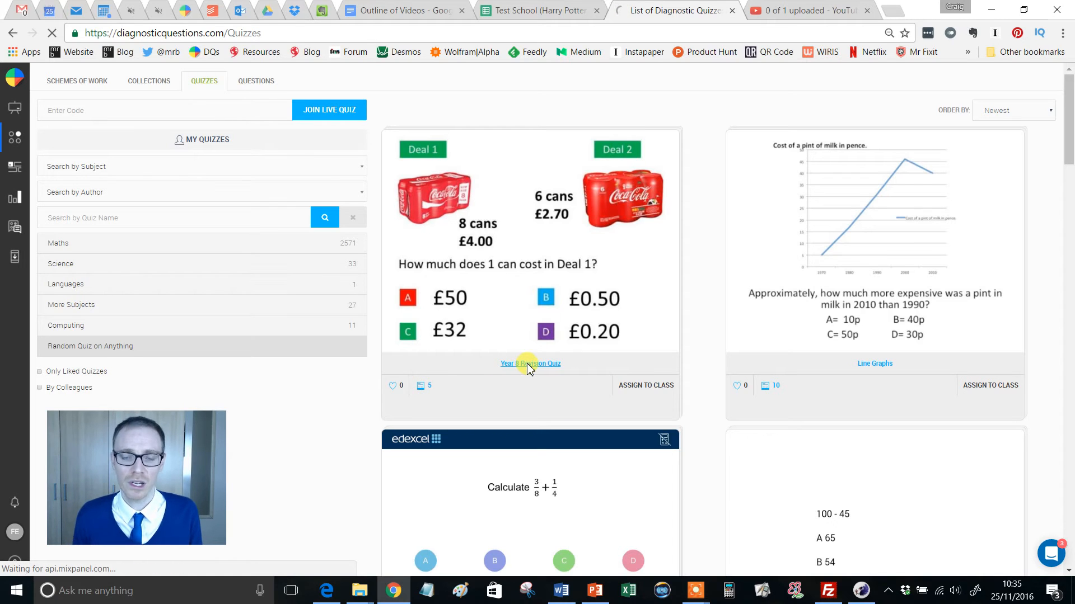
left_click(530, 362)
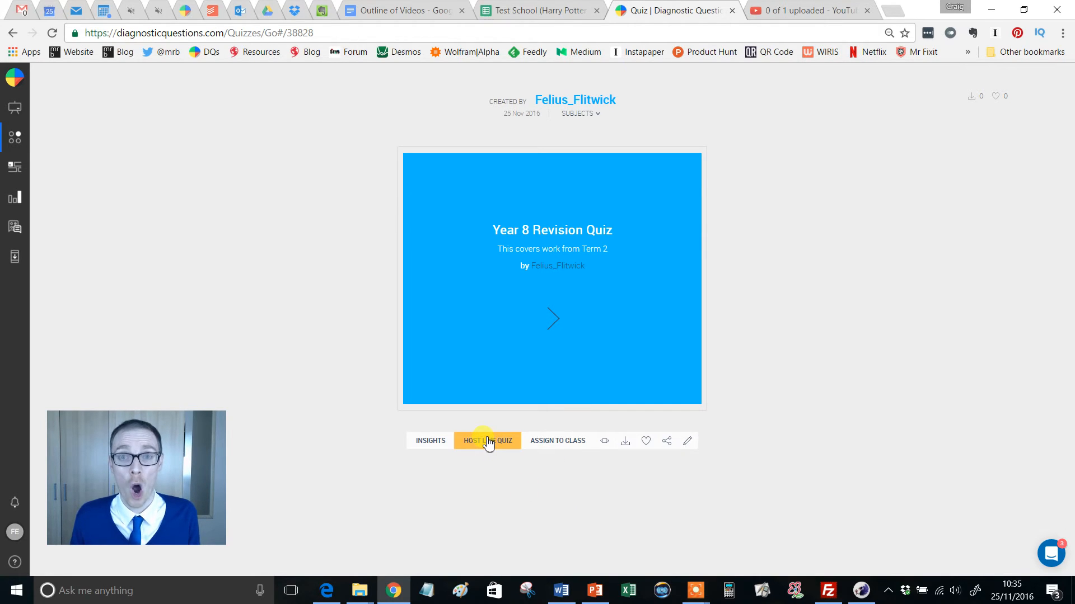
mouse_move(489, 449)
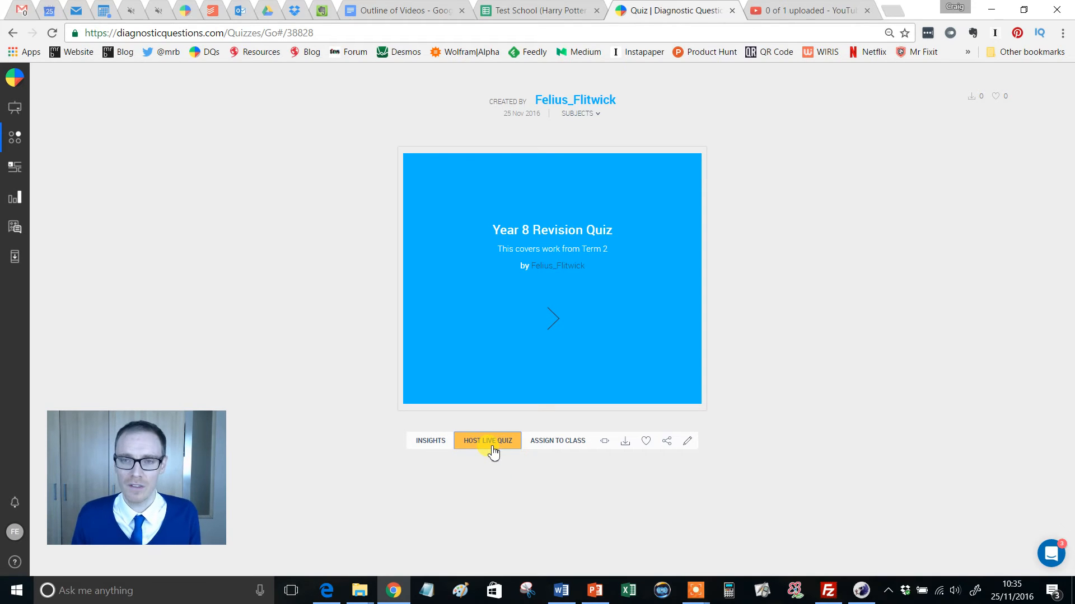
Host the Year 8 Revision Quiz live, showing its join code with zero participants
left_click(487, 441)
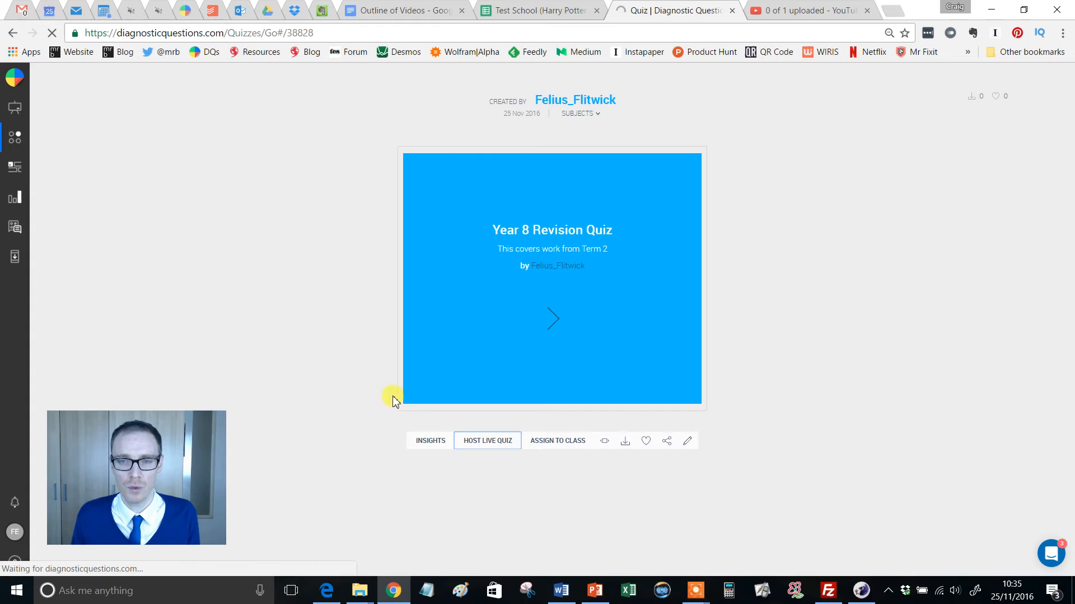
left_click(487, 441)
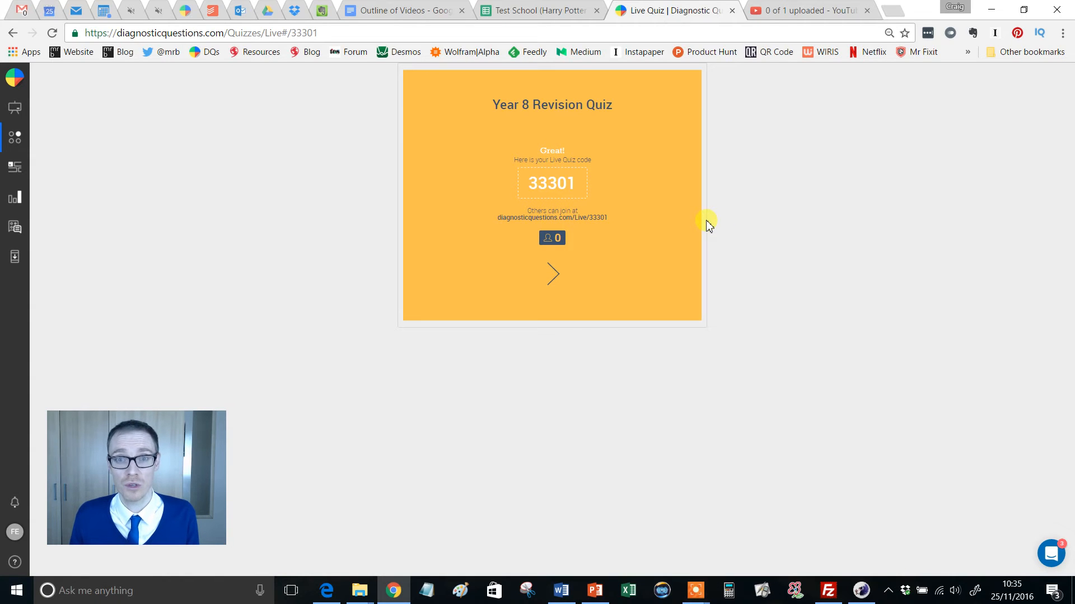
mouse_move(523, 197)
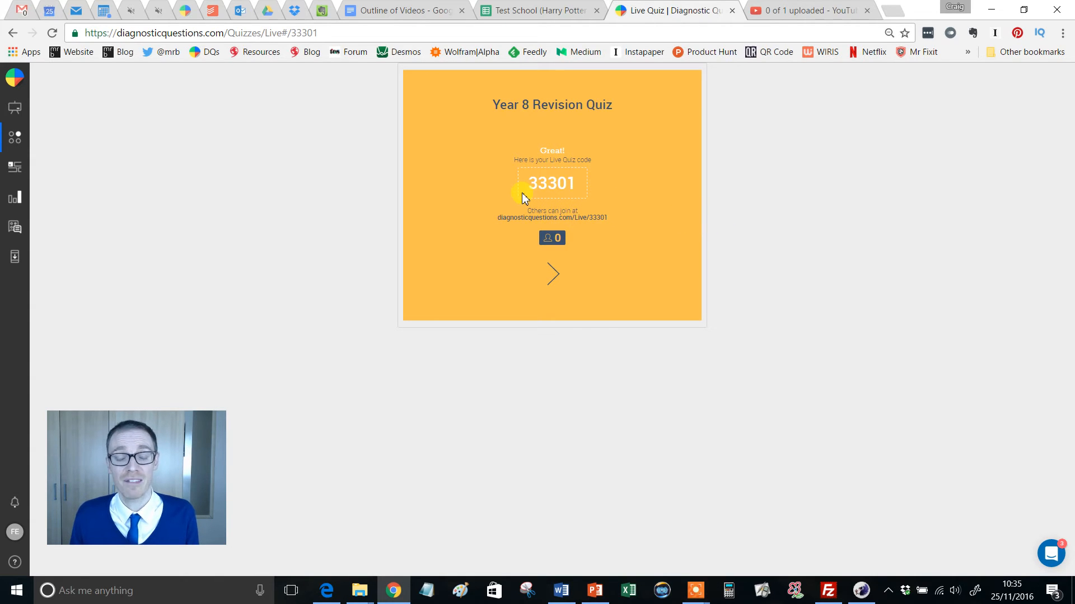
double_click(551, 183)
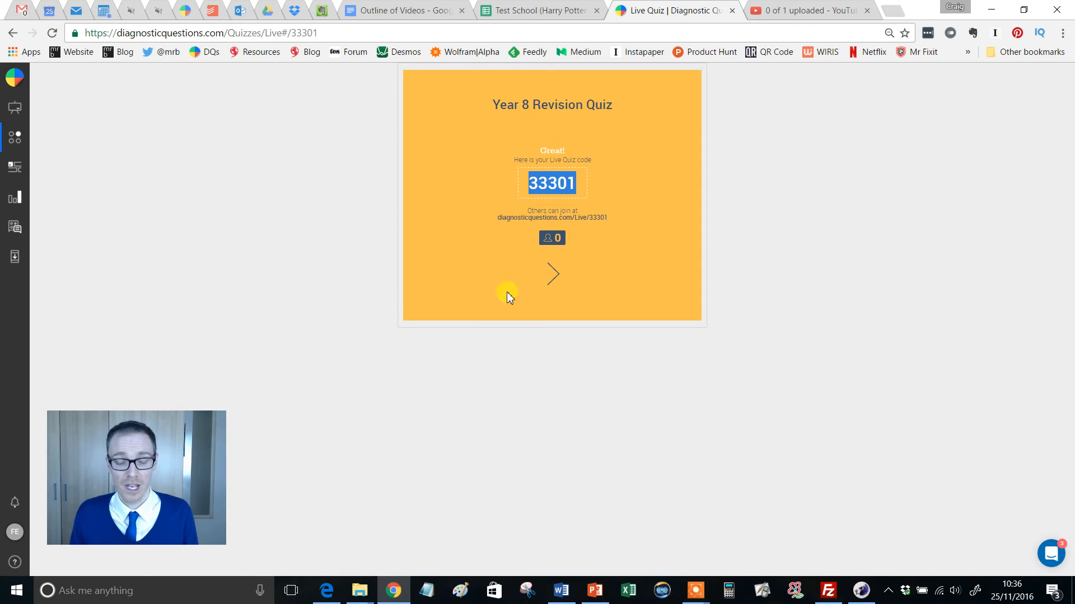
left_click(324, 590)
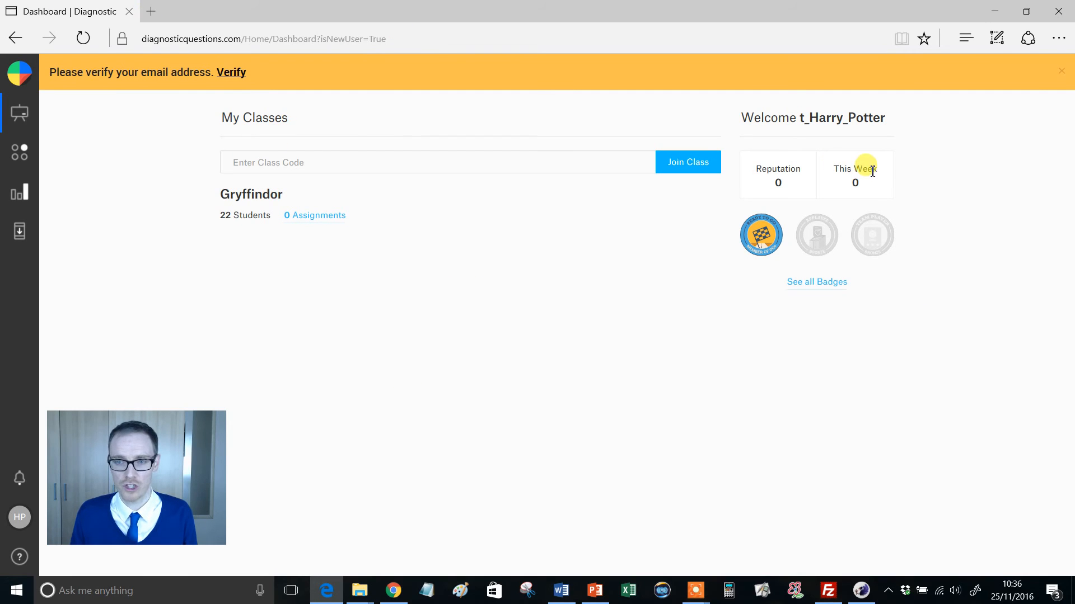
mouse_move(19, 151)
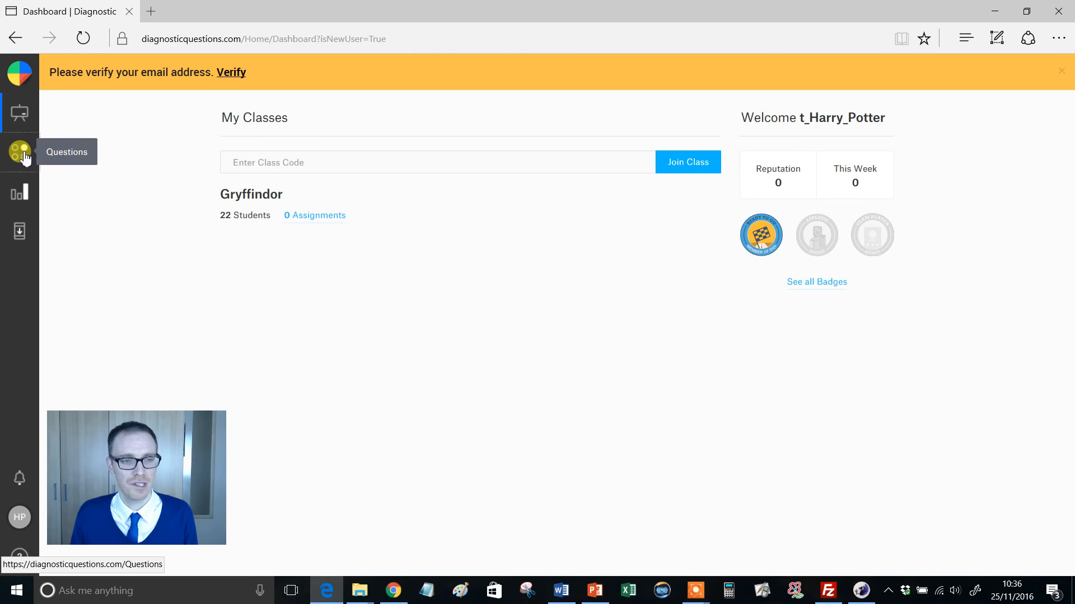
Open the Questions library from the student dashboard sidebar in Edge
left_click(21, 151)
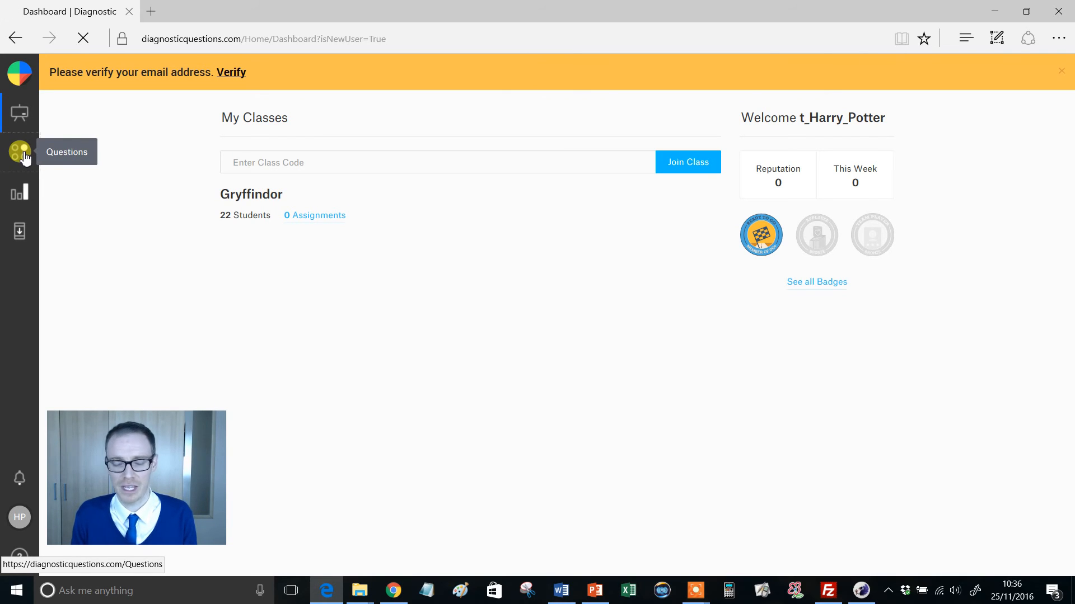
left_click(20, 151)
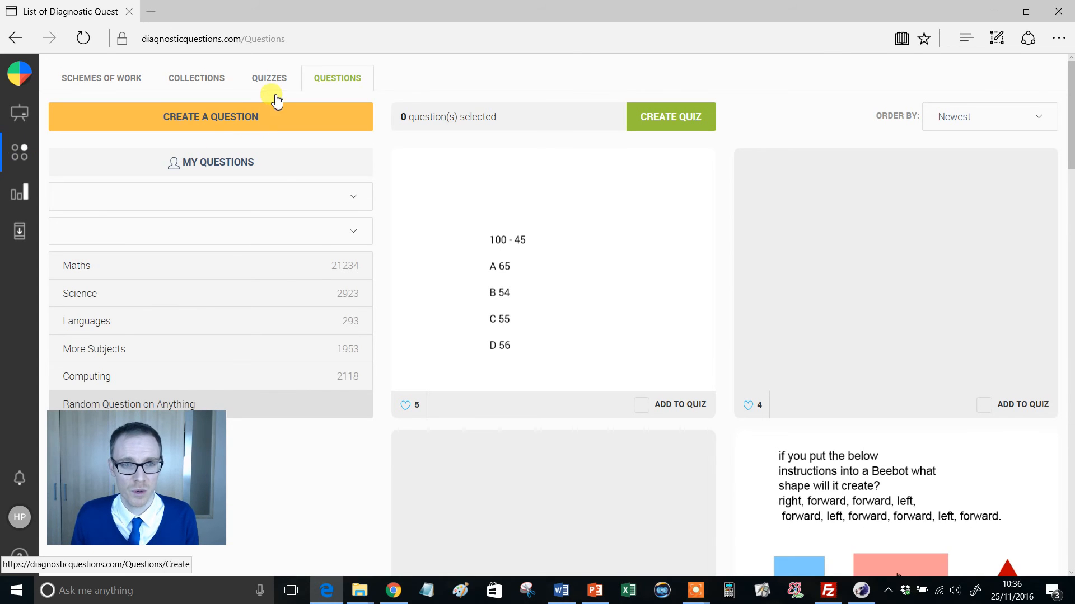
As the student, enter code 33301 in the Quizzes library and join the live quiz
left_click(268, 77)
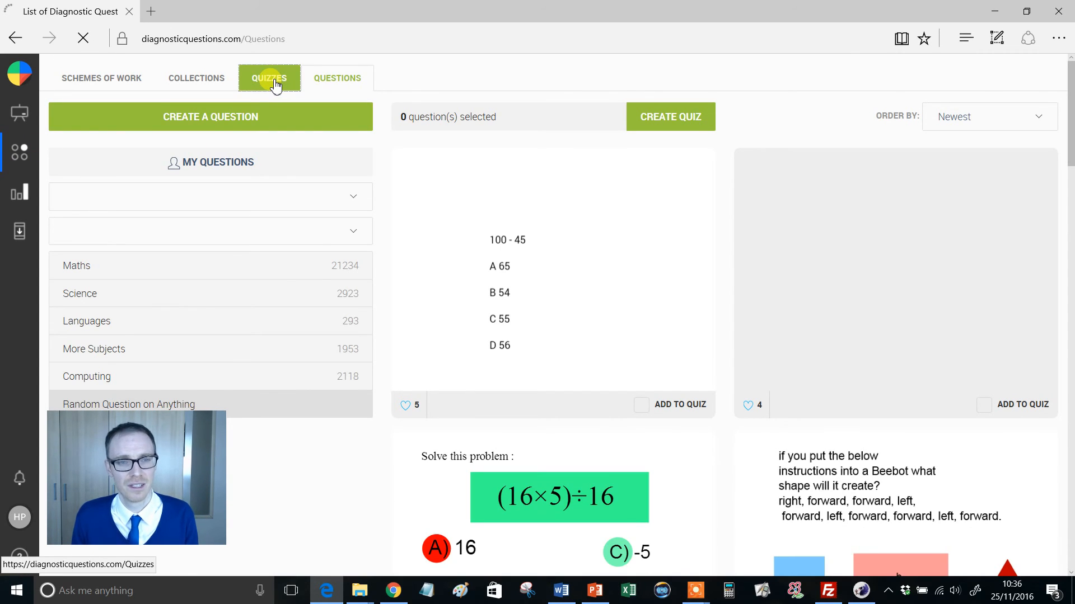
left_click(269, 77)
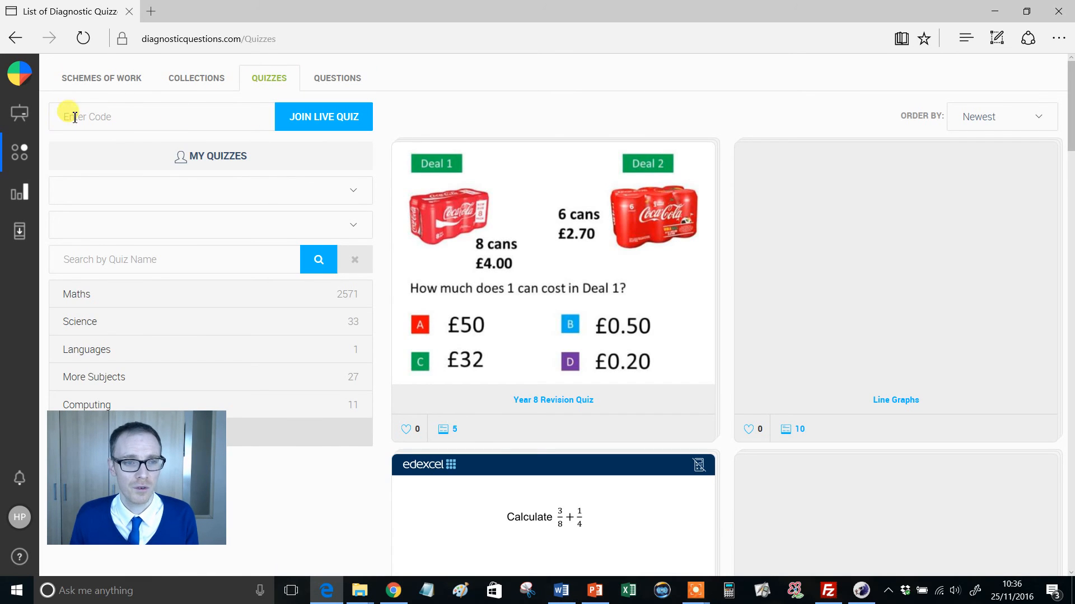
type("33301")
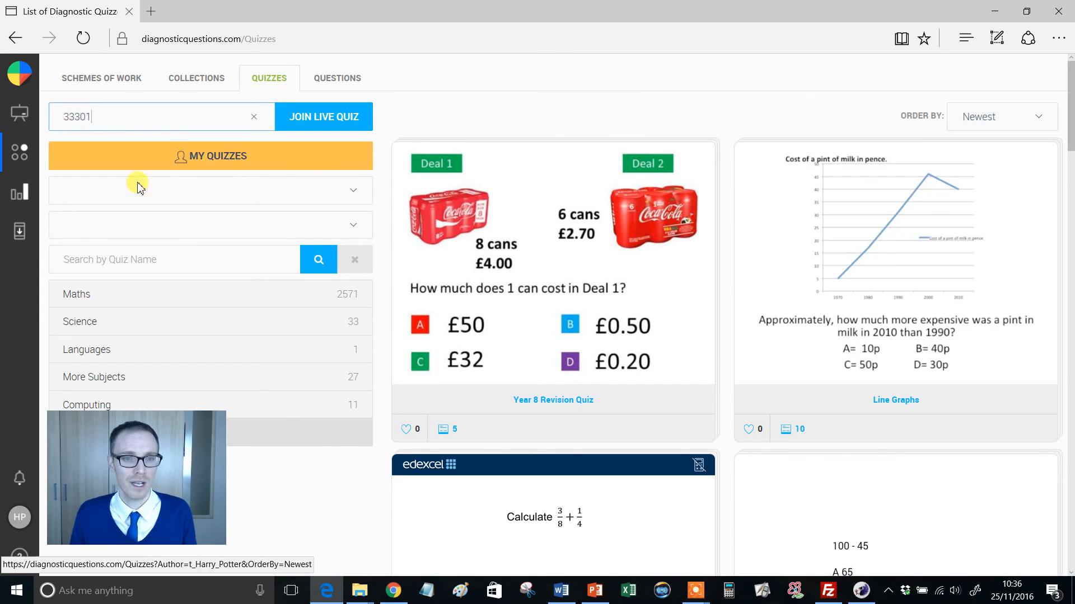
left_click(322, 116)
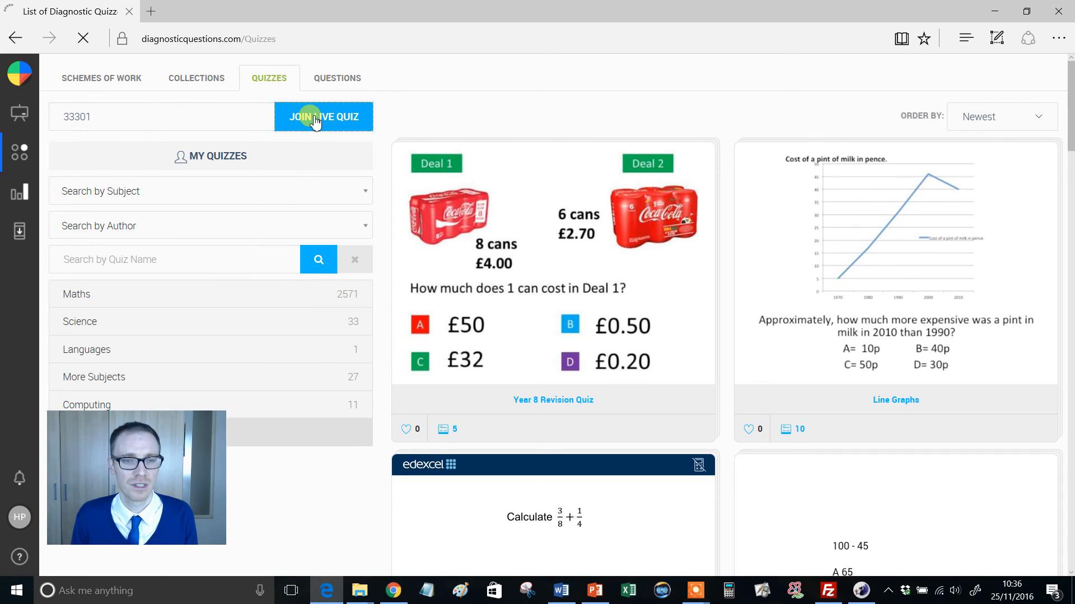
left_click(323, 116)
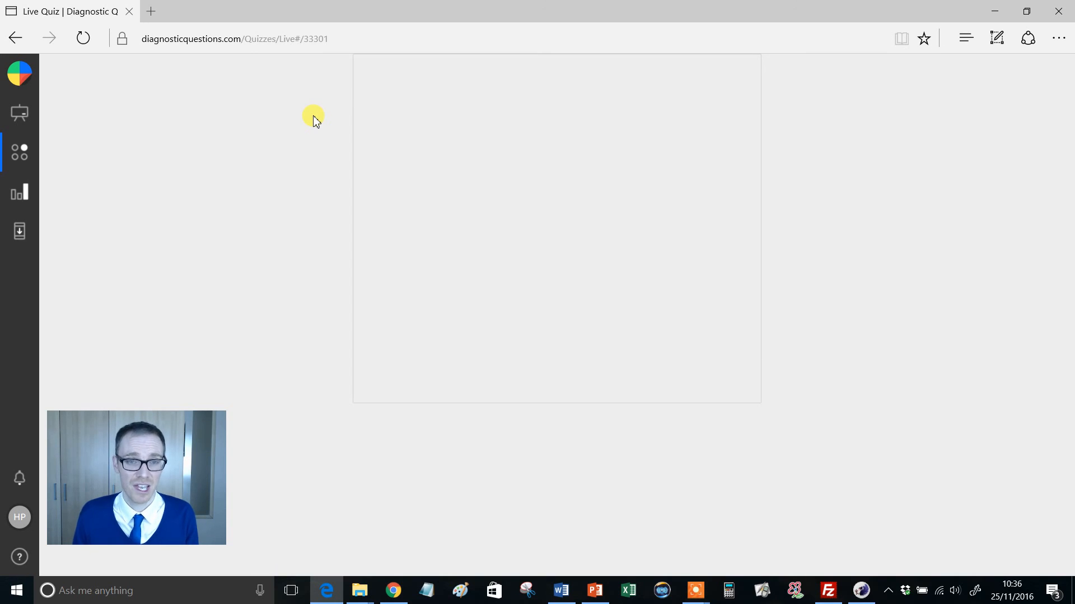
mouse_move(300, 159)
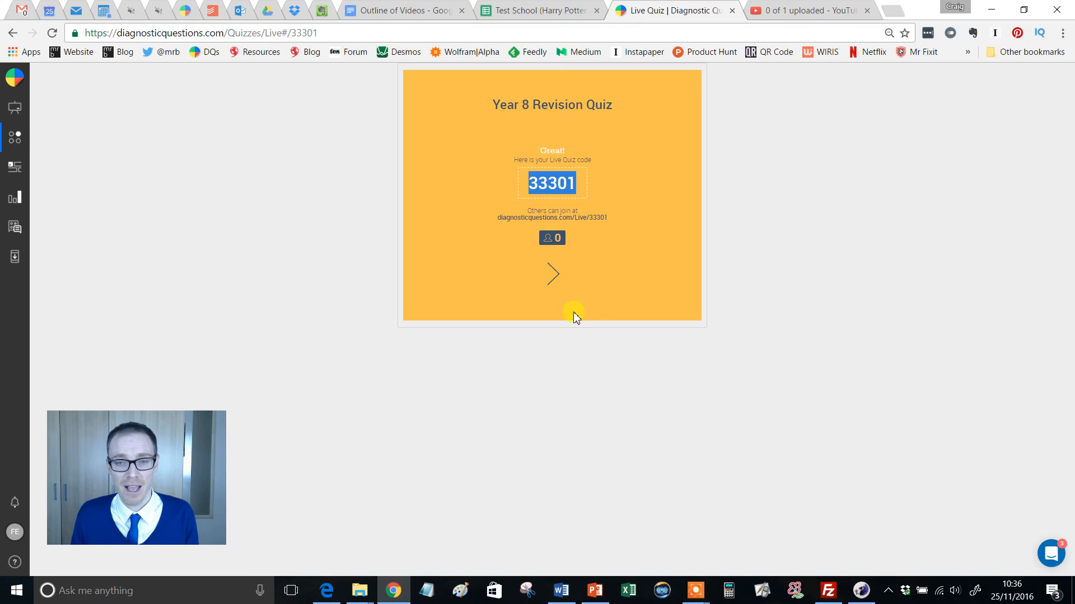
mouse_move(394, 590)
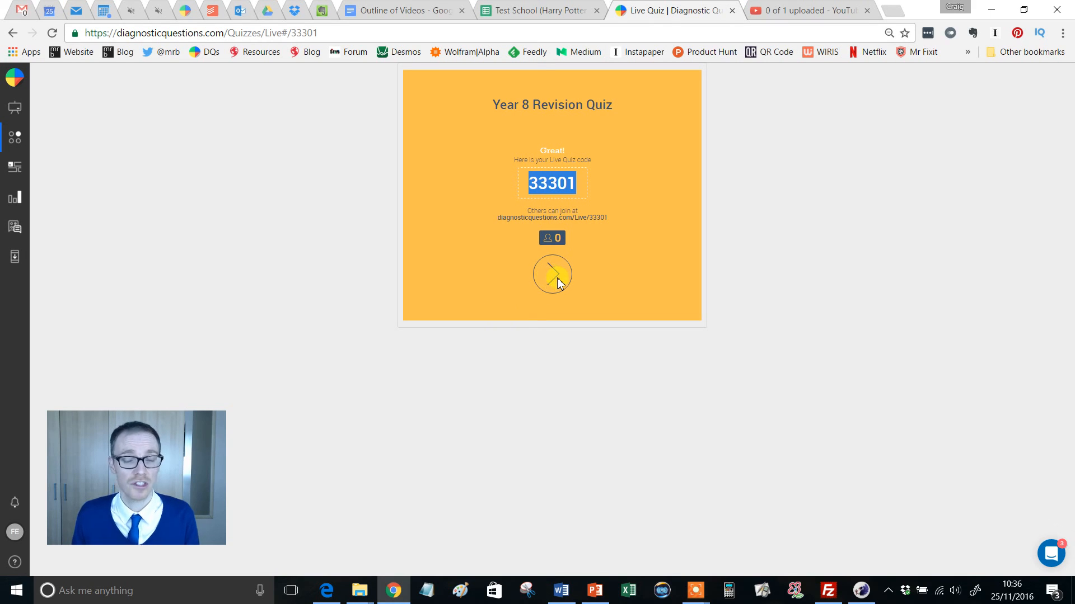
mouse_move(552, 274)
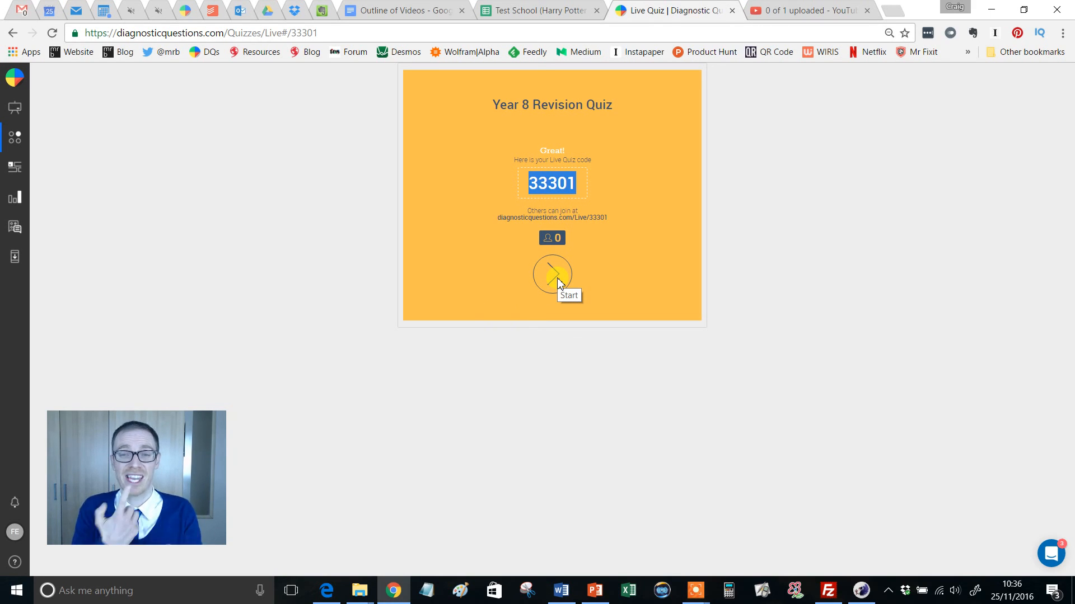